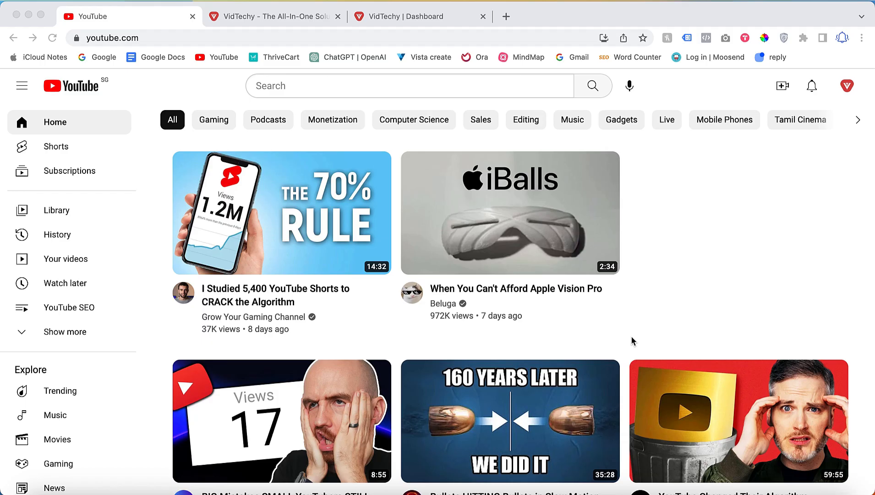
mouse_move(616, 307)
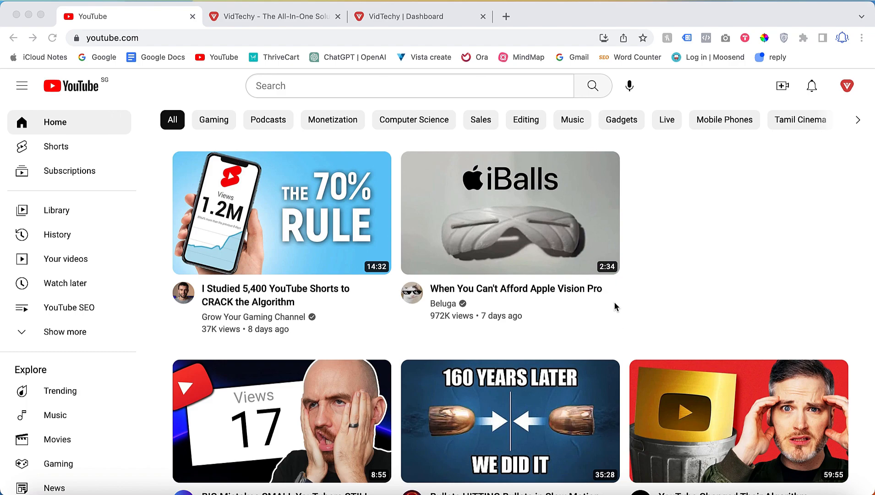
mouse_move(624, 275)
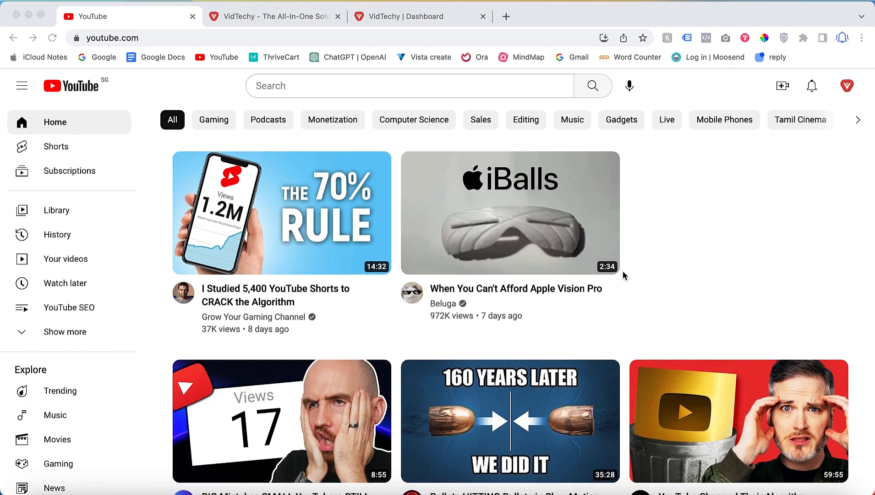
mouse_move(200, 35)
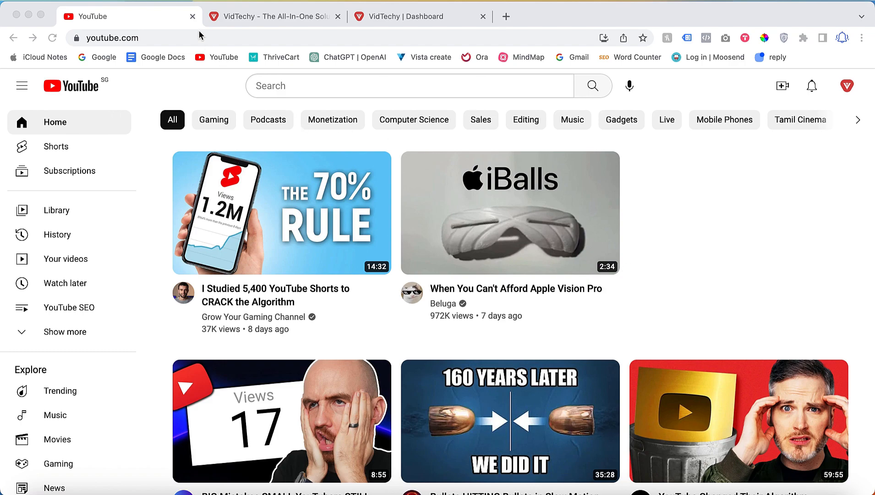
mouse_move(328, 90)
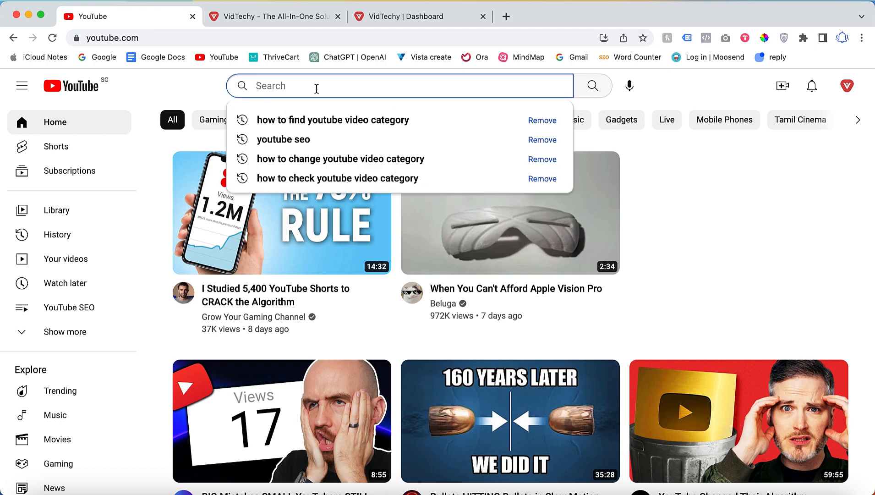
Step: Type 'youtube' in YouTube's search box, then add letters a, b and c to browse suggestions
text(you)
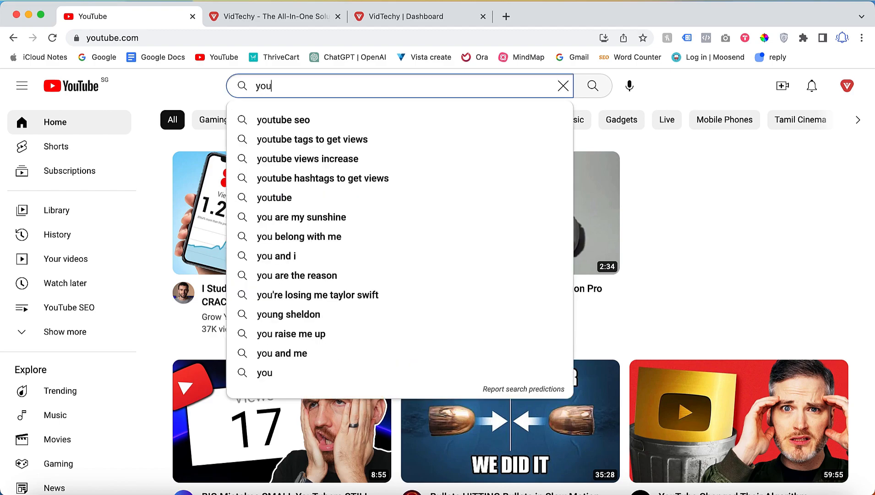
text(tube)
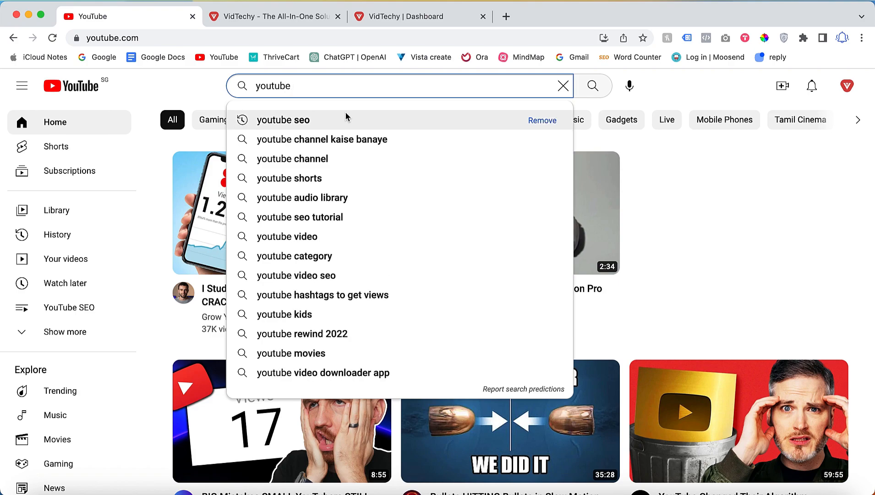
mouse_move(345, 132)
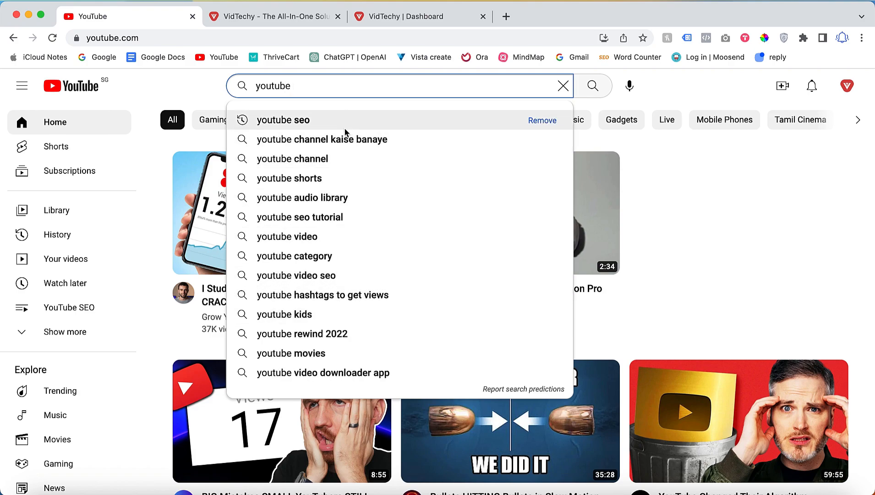
text(a)
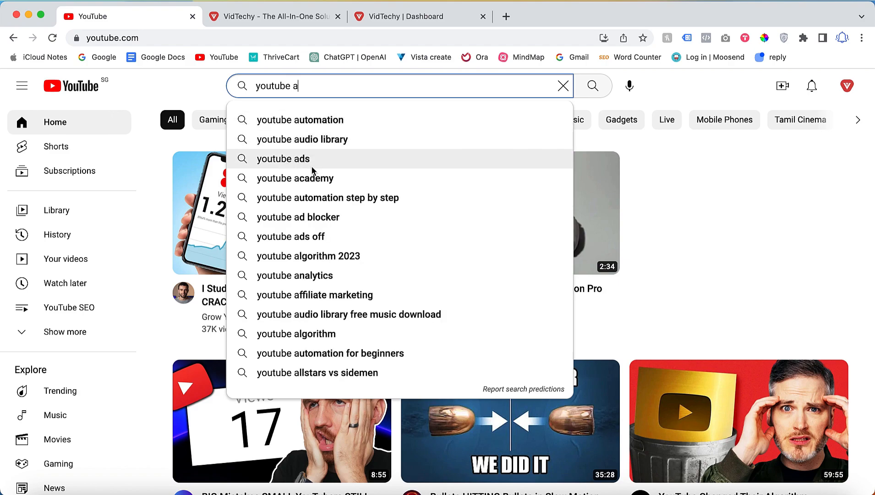
text(b)
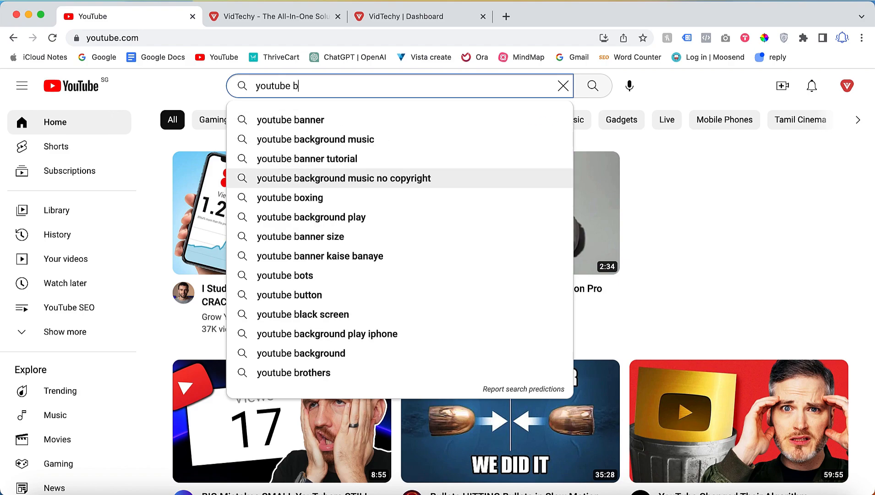
mouse_move(315, 139)
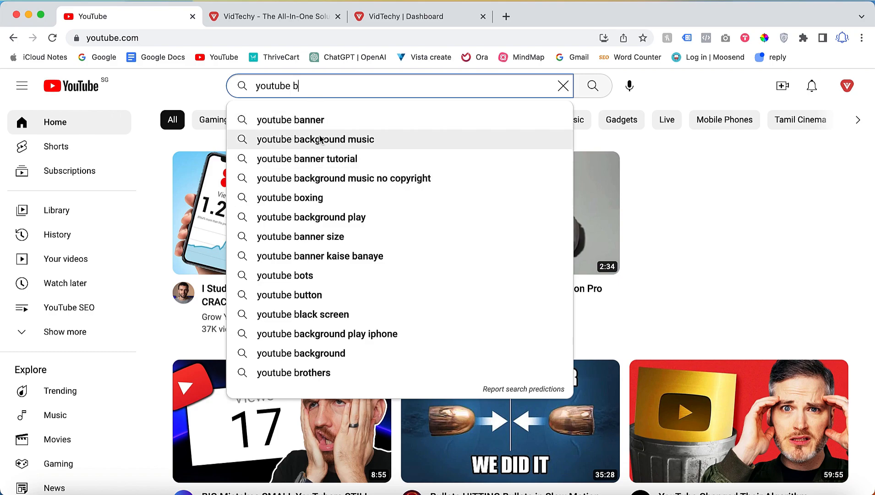
text(c)
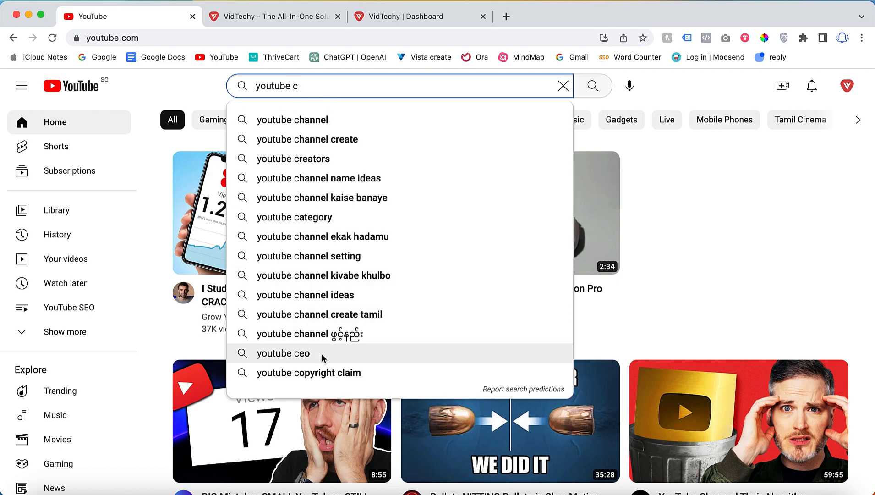
mouse_move(326, 98)
text(m)
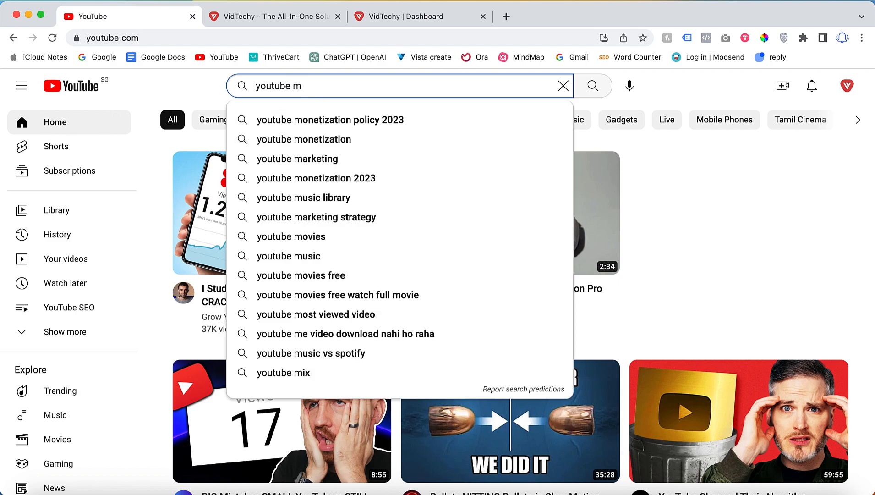
mouse_move(327, 139)
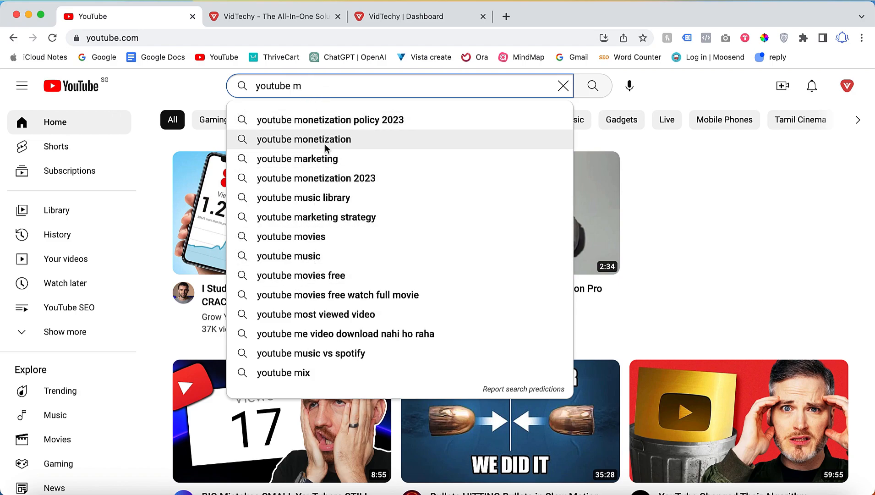
mouse_move(312, 120)
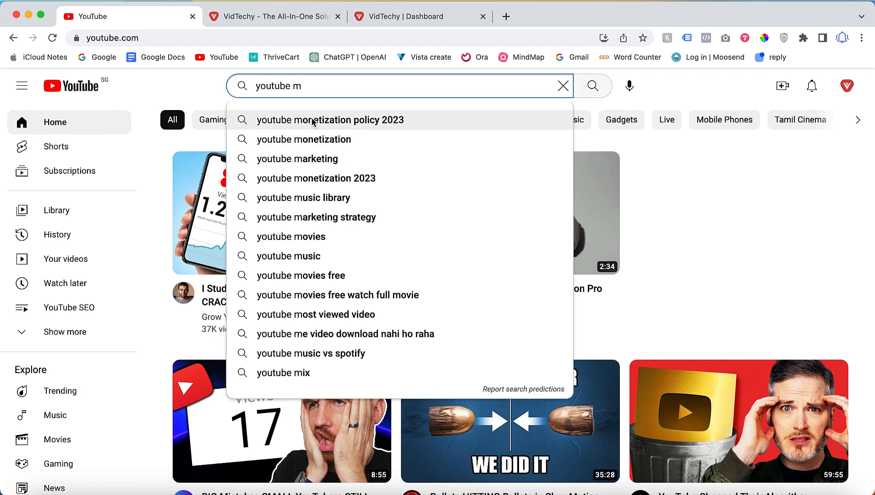
mouse_move(296, 123)
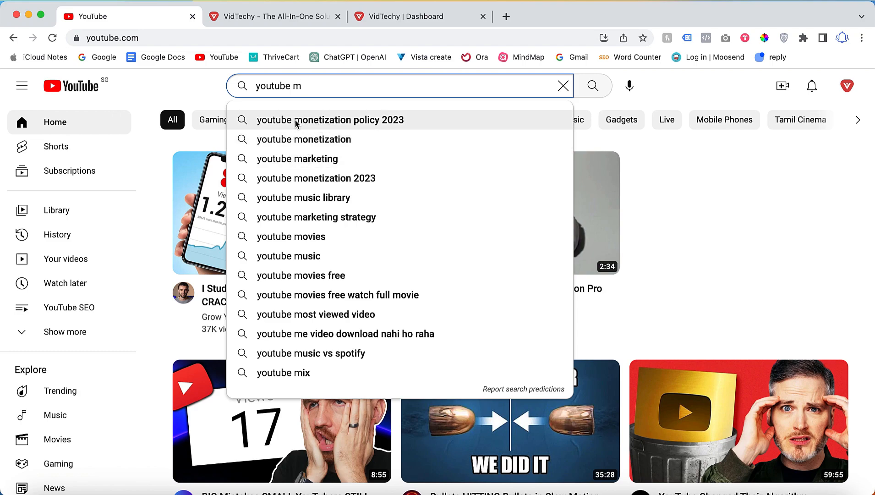
mouse_move(297, 158)
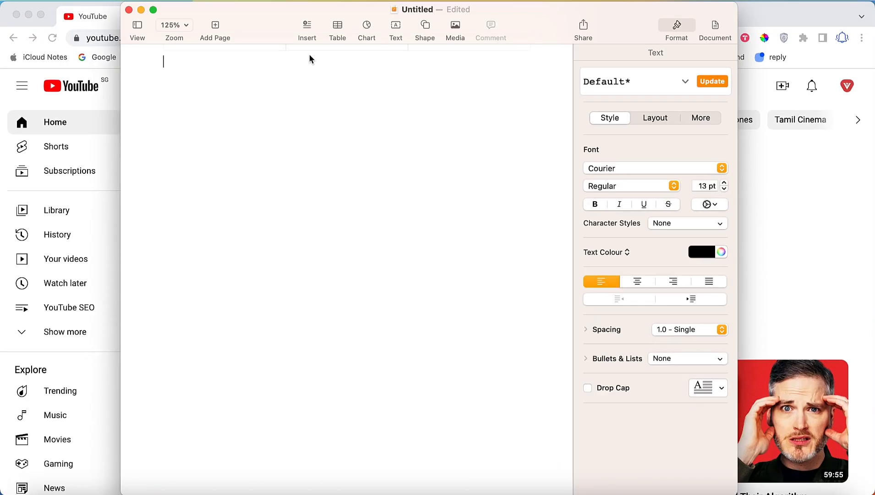
text(YouTube mark)
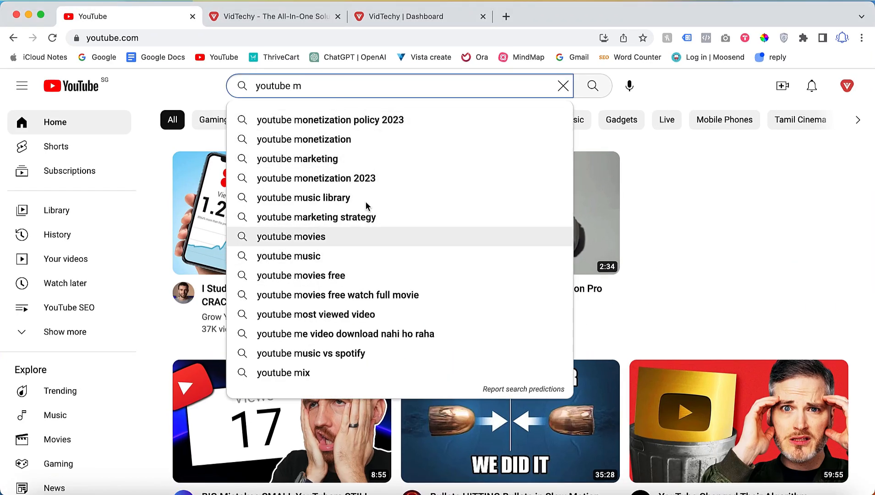
mouse_move(379, 97)
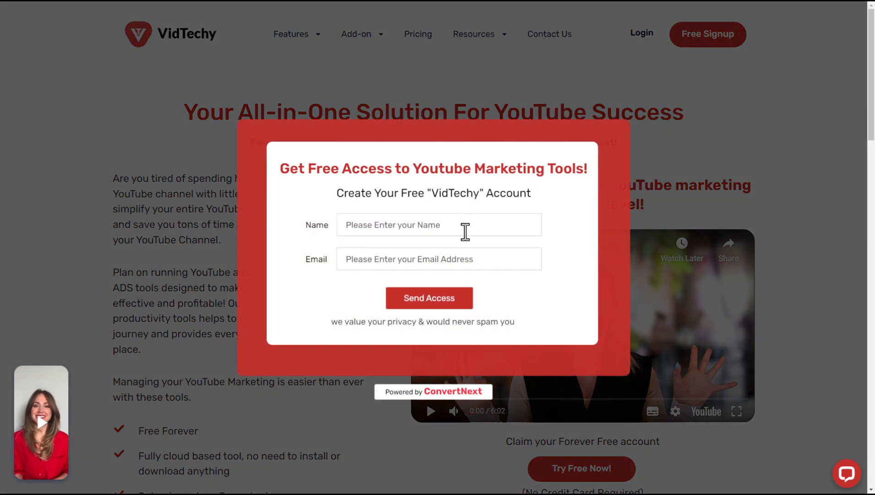
Step: Submit the free-access sign-up popup, then go from the VidTechy homepage to its dashboard
click(429, 297)
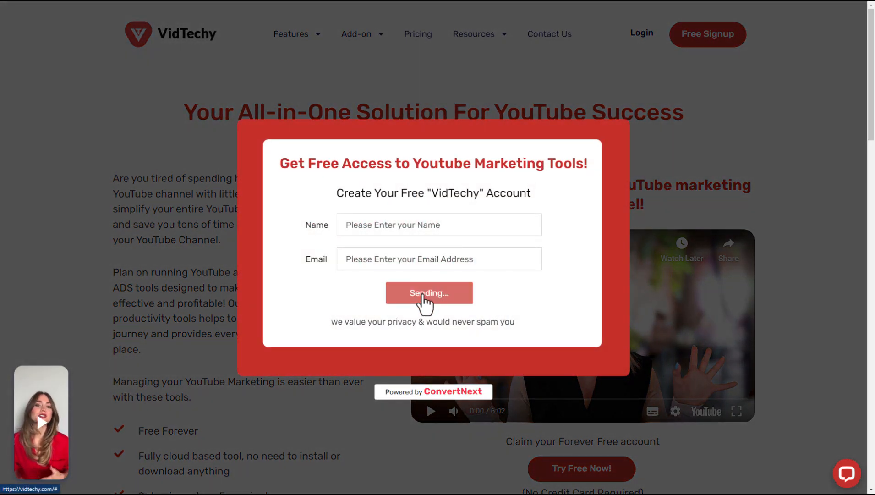
click(89, 16)
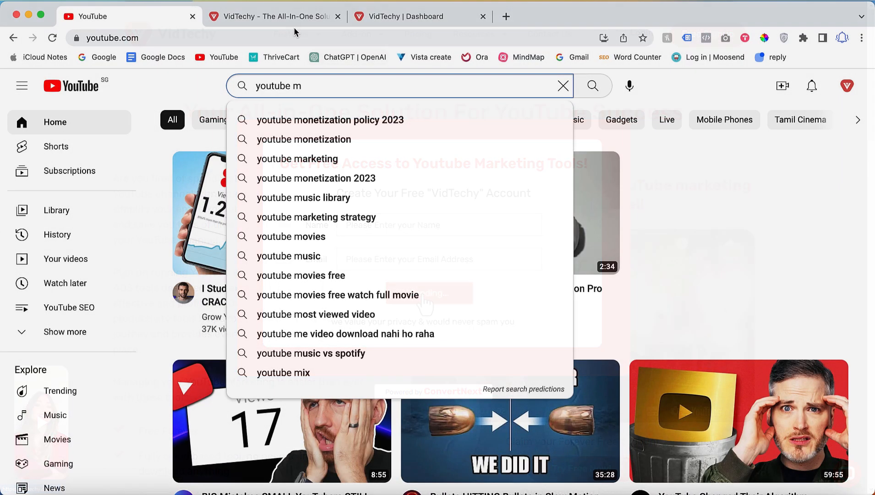
click(273, 16)
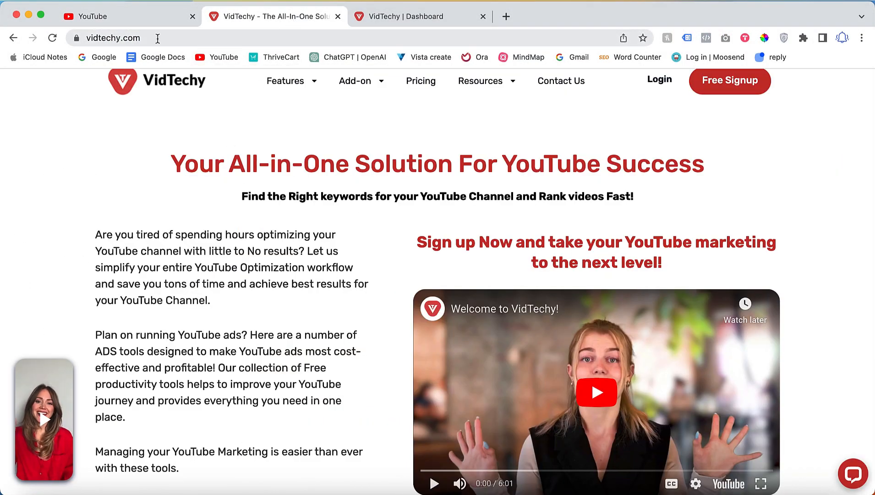
scroll(down, 3)
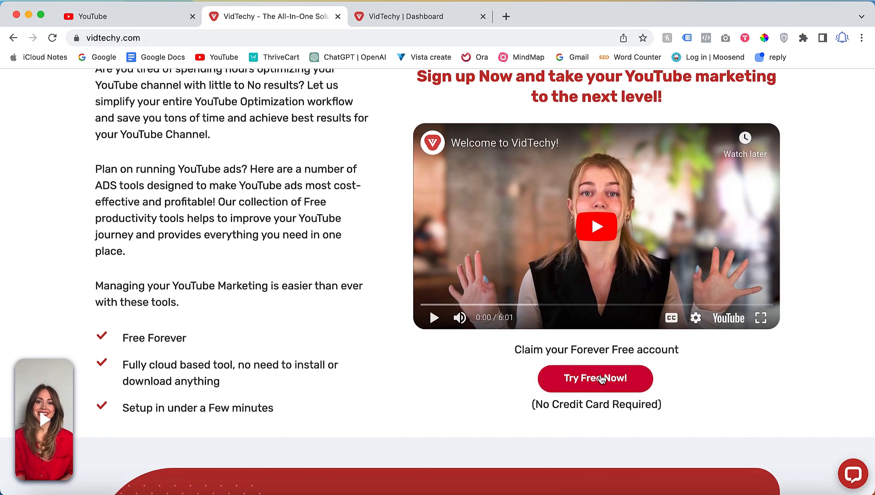
scroll(up, 3)
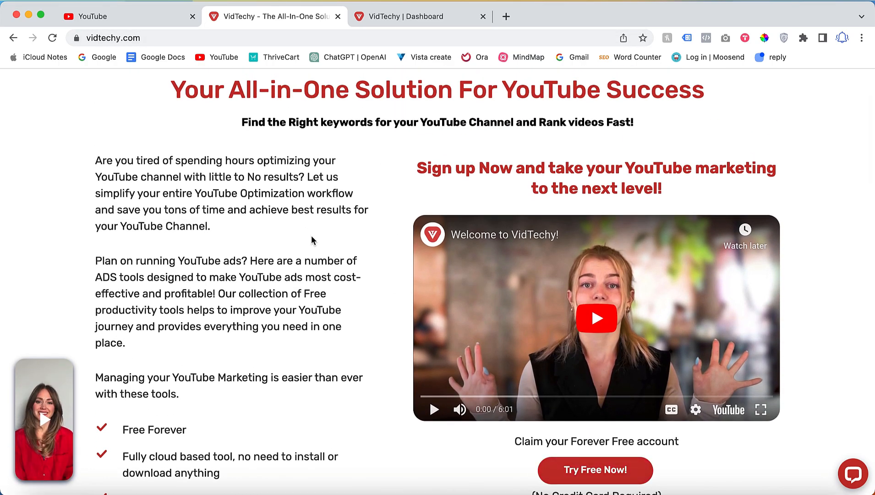
click(413, 16)
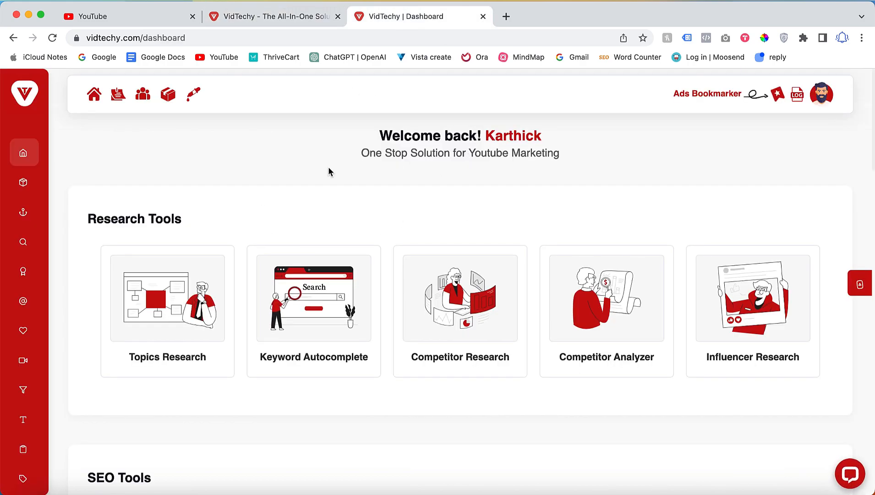
mouse_move(146, 238)
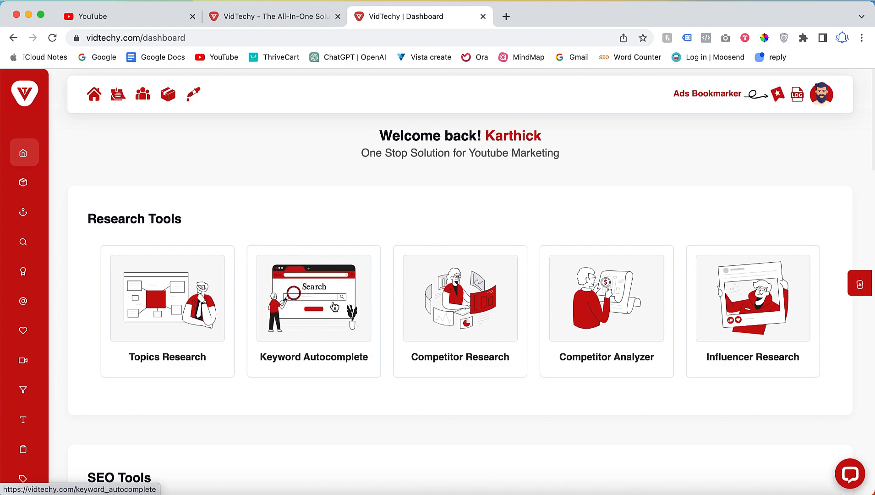
Step: Run the Keyword Autocomplete tool on the keyword 'youtube m'
click(314, 298)
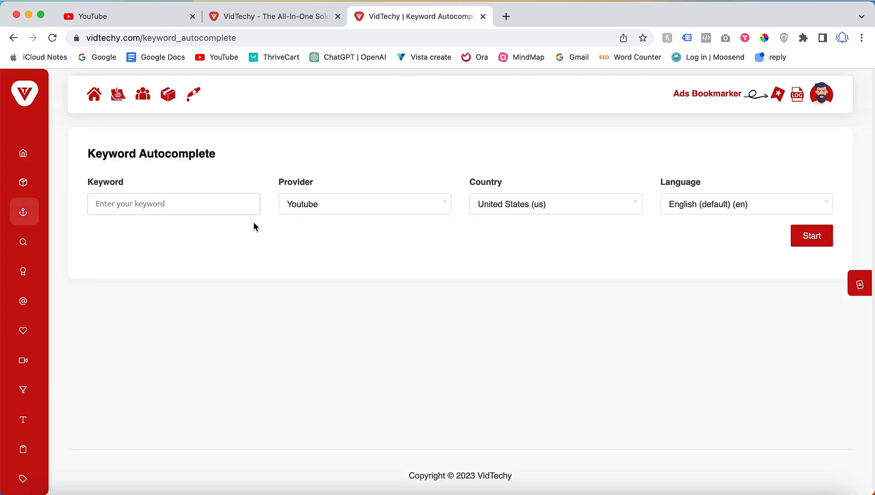
click(173, 204)
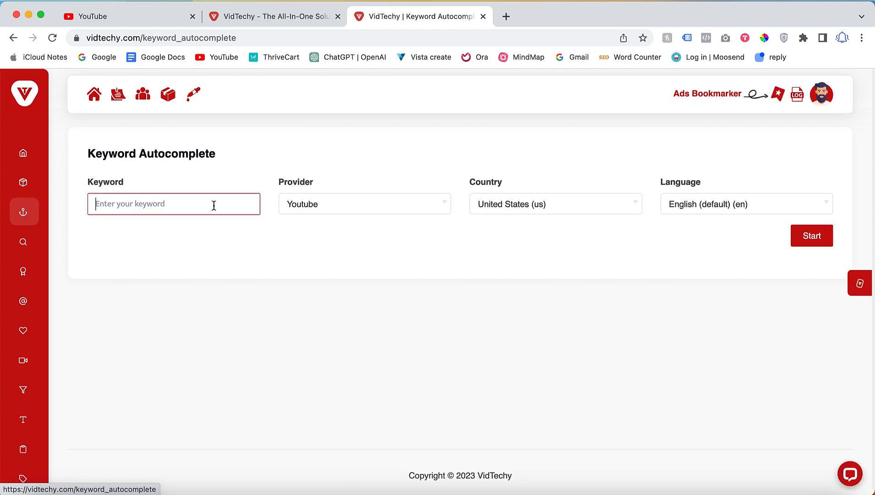
text(youtube m)
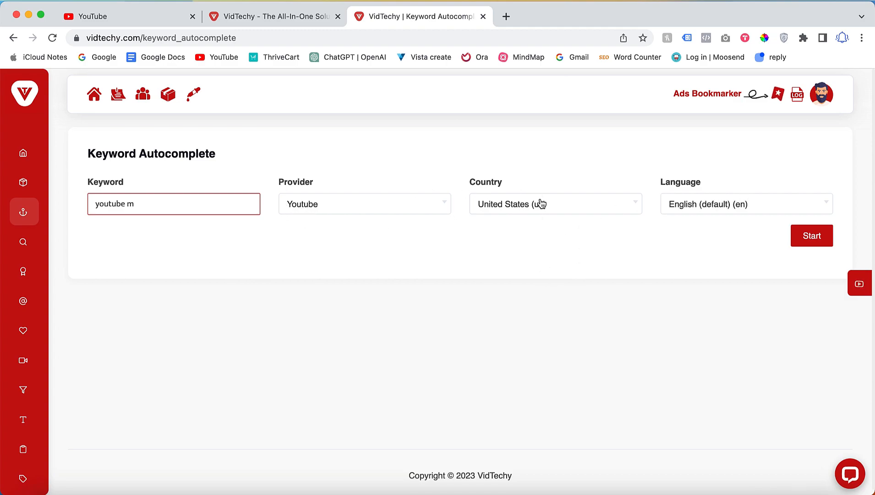
click(811, 235)
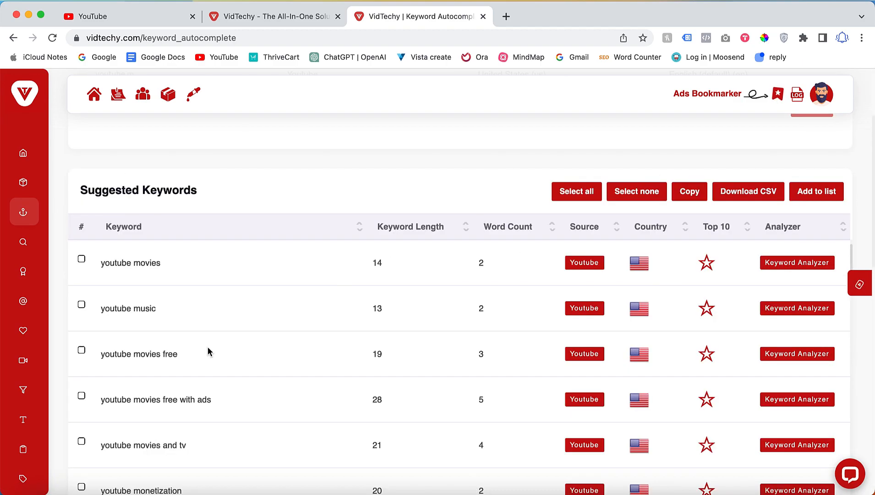
Step: Scroll through the suggested keywords table to find entries like 'youtube marketing full course'
scroll(down, 3)
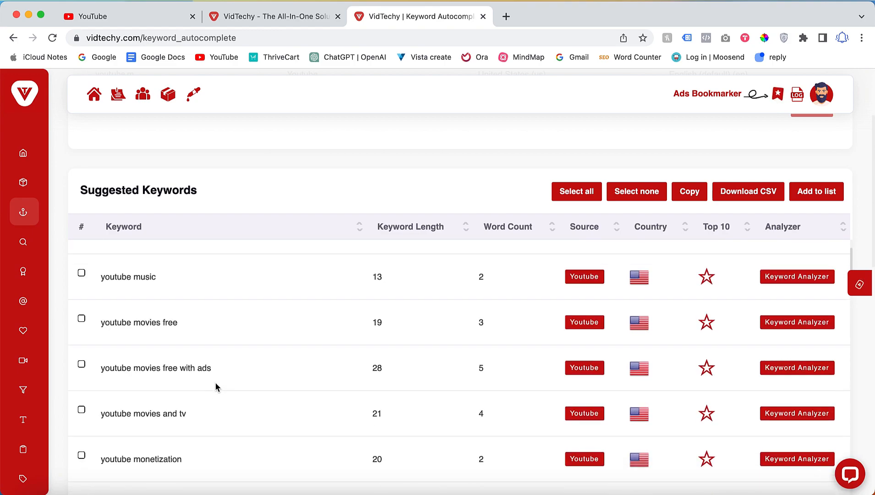
scroll(down, 3)
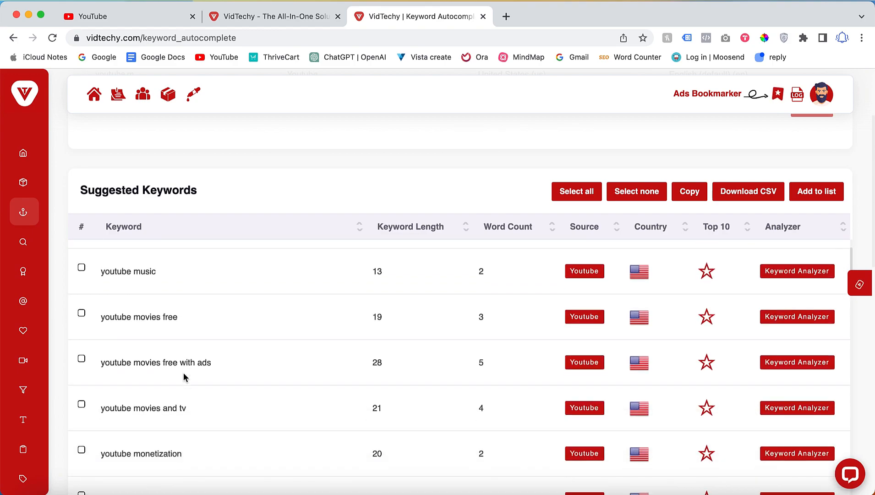
scroll(down, 3)
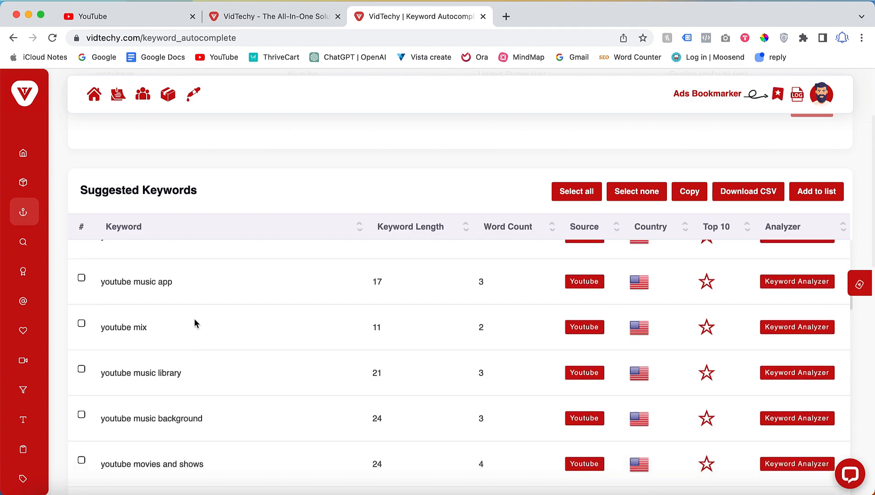
scroll(down, 3)
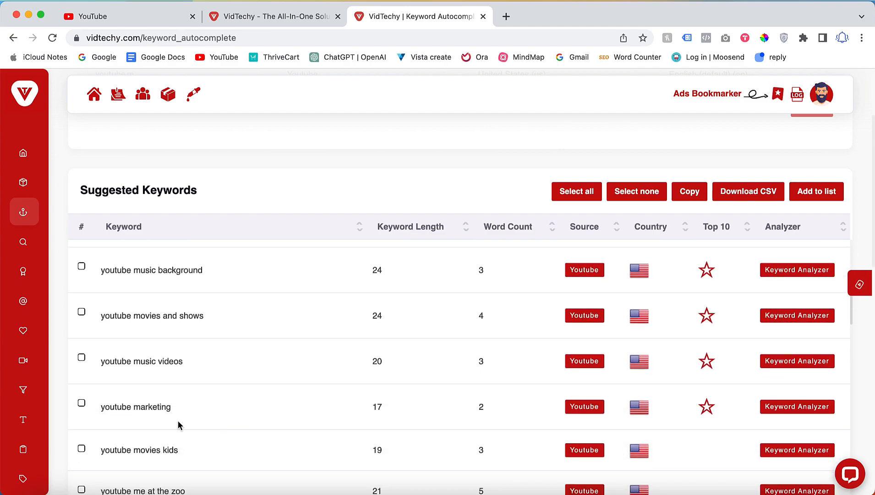
mouse_move(201, 284)
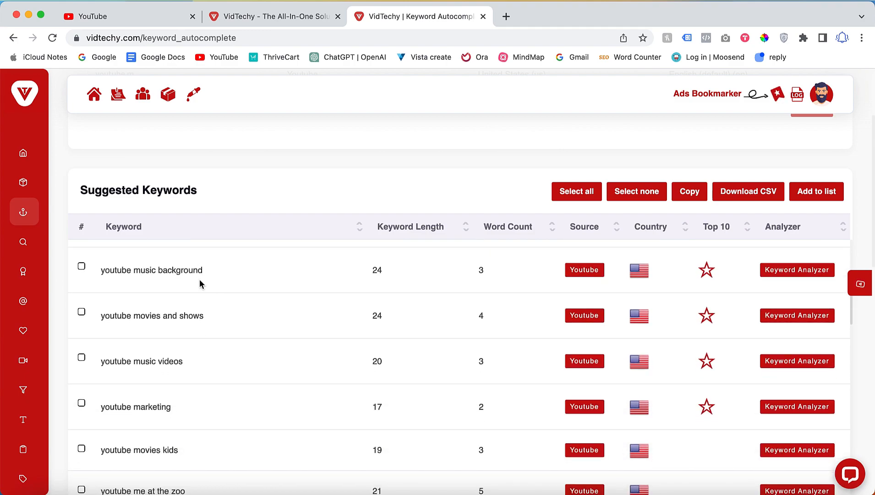
scroll(up, 3)
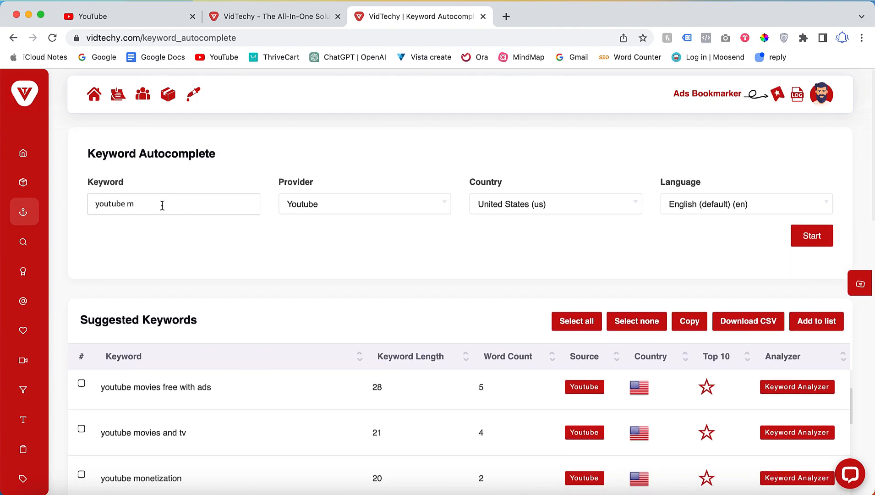
scroll(down, 3)
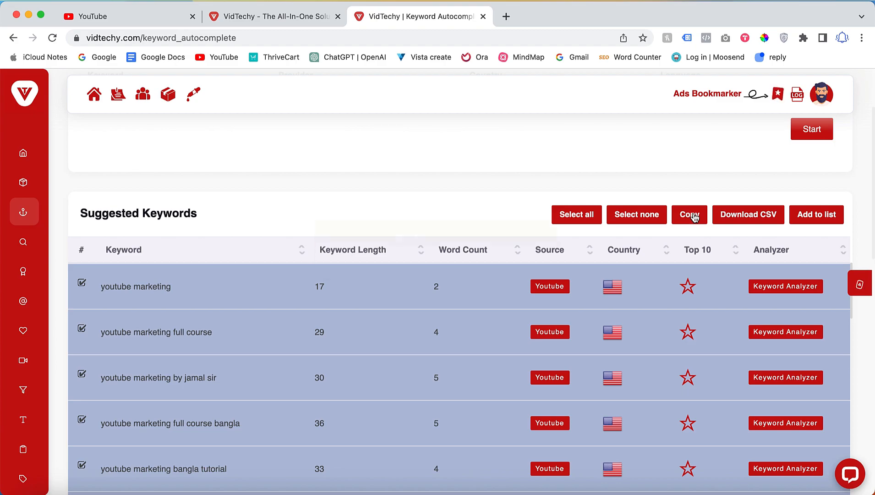
Step: Copy the checked keyword suggestions to the clipboard, then download them as a CSV file
click(689, 214)
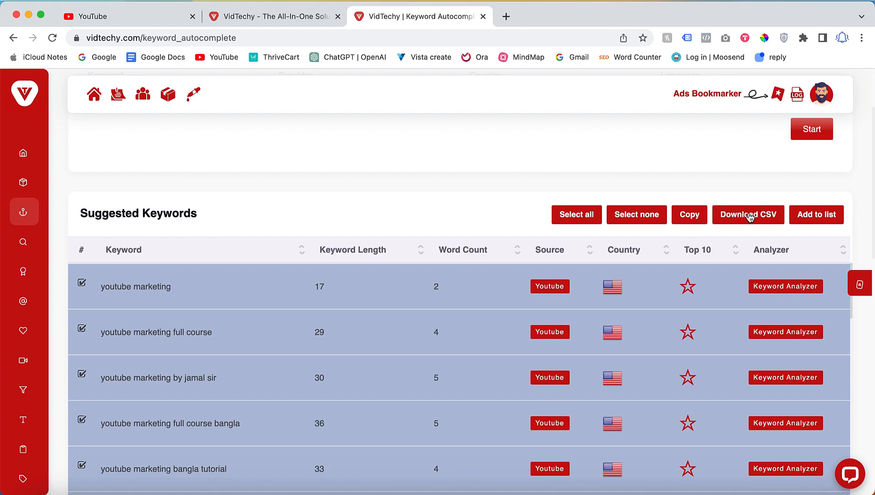
click(748, 214)
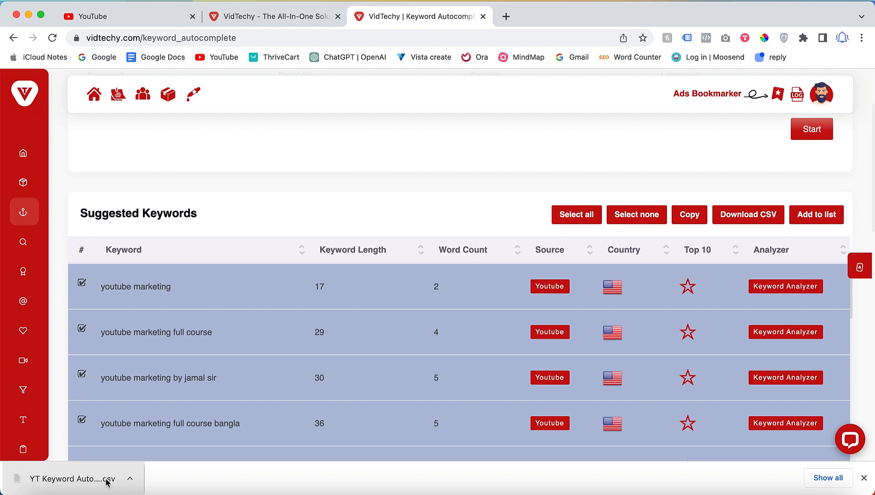
mouse_move(607, 151)
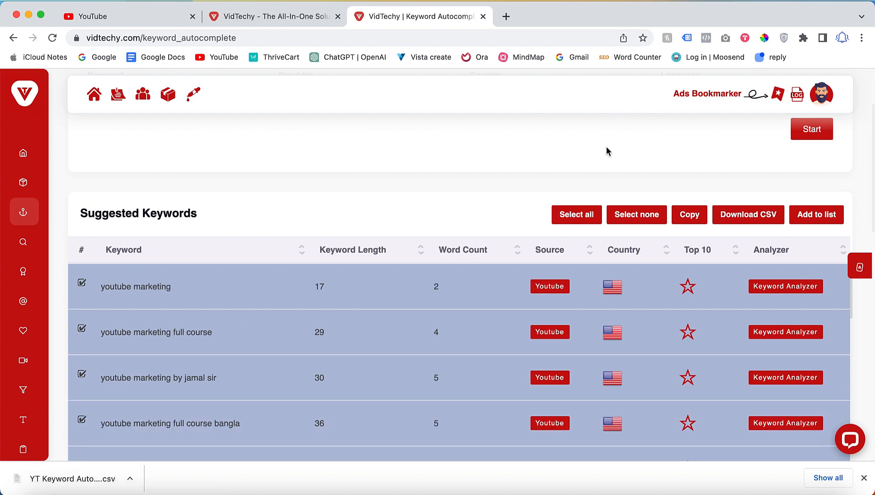
scroll(up, 3)
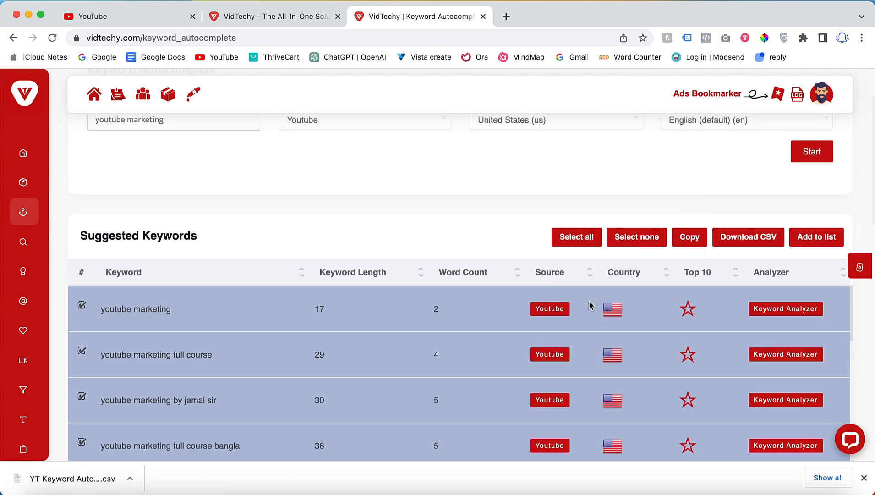
Step: Add the selected keywords to a New List, save, and confirm the Keywords Added message
click(816, 237)
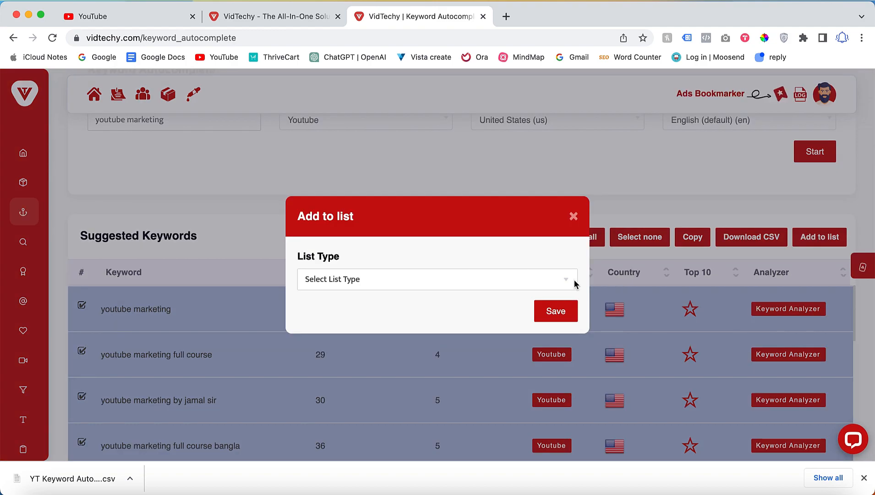
click(437, 279)
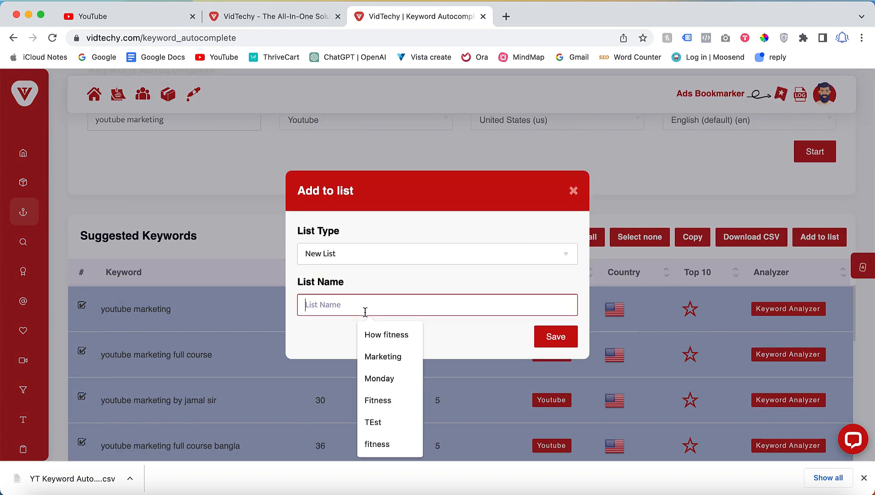
click(555, 336)
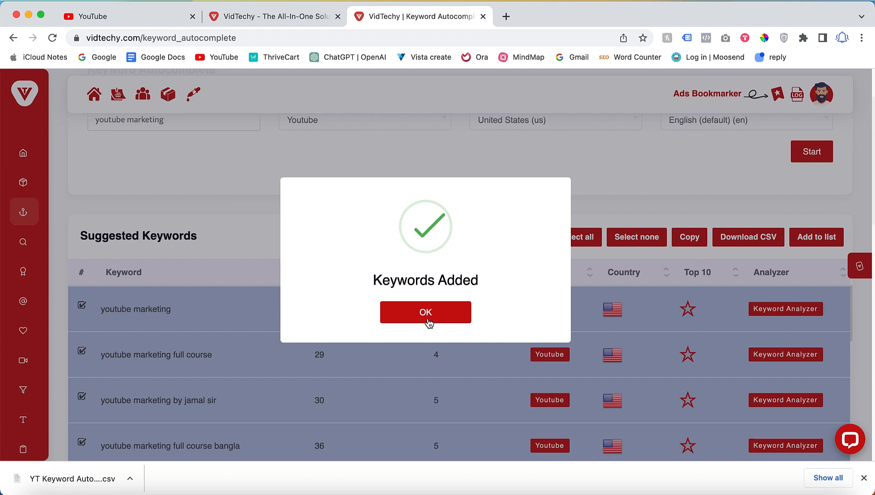
click(424, 312)
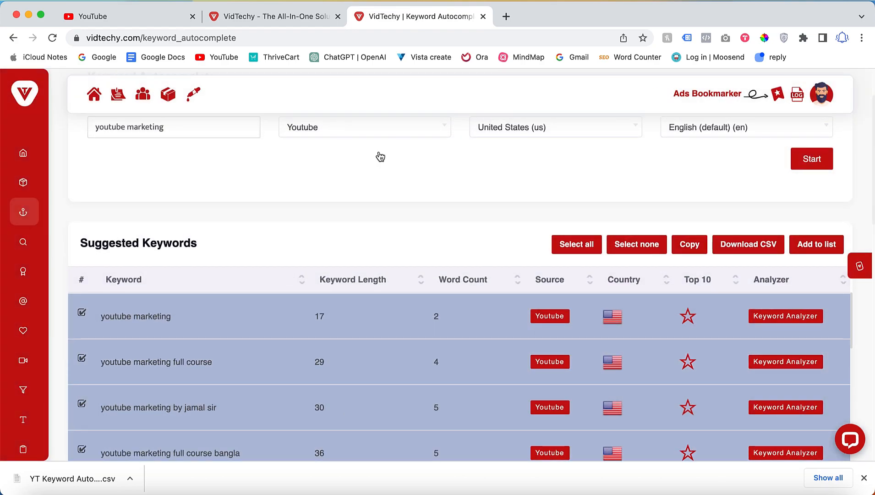
scroll(up, 3)
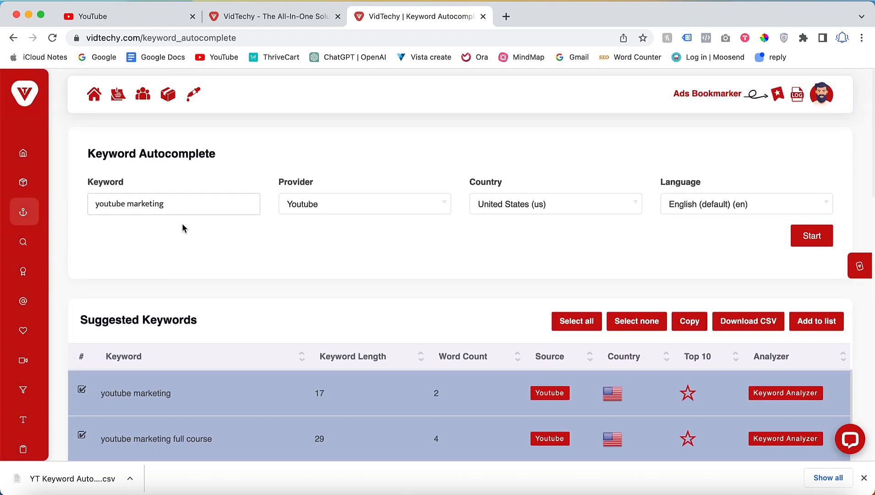
mouse_move(217, 178)
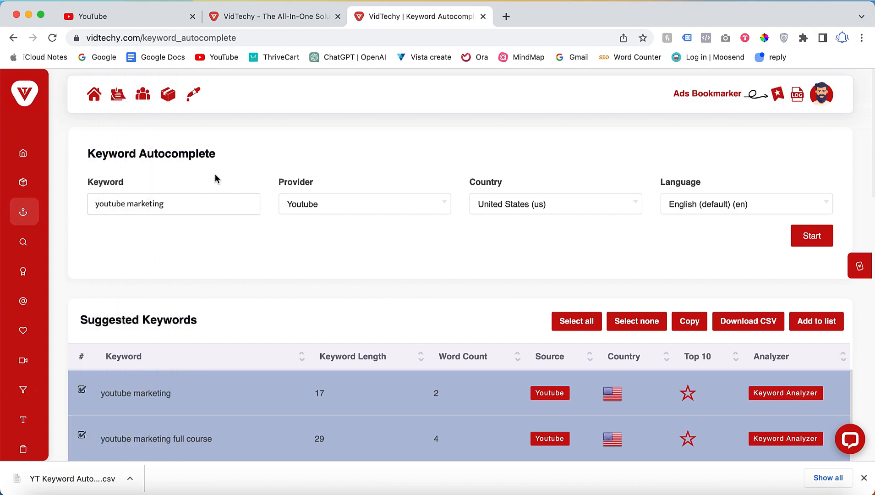
mouse_move(278, 177)
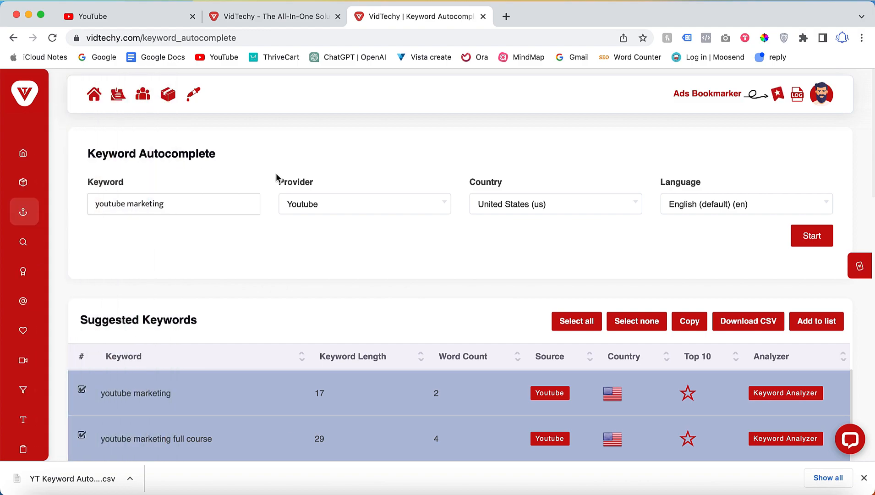
mouse_move(238, 82)
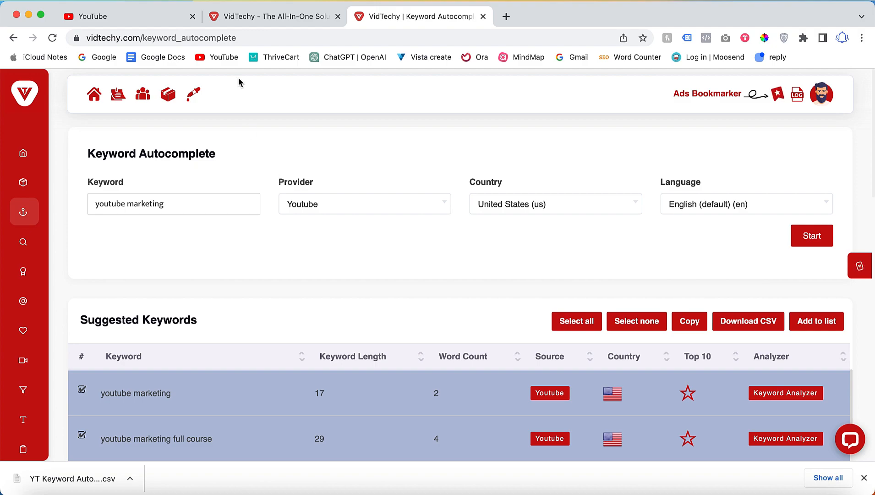